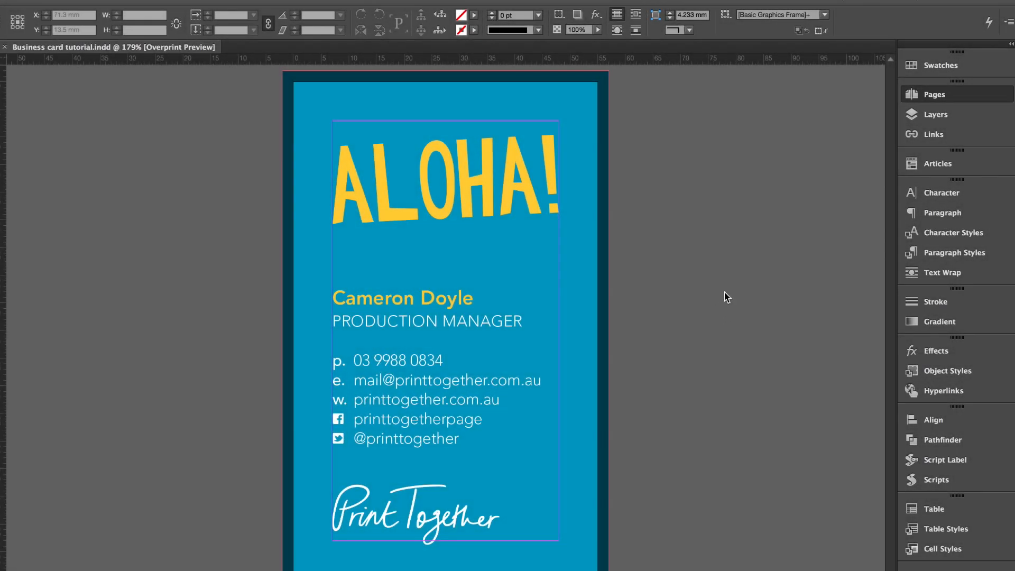
mouse_move(723, 280)
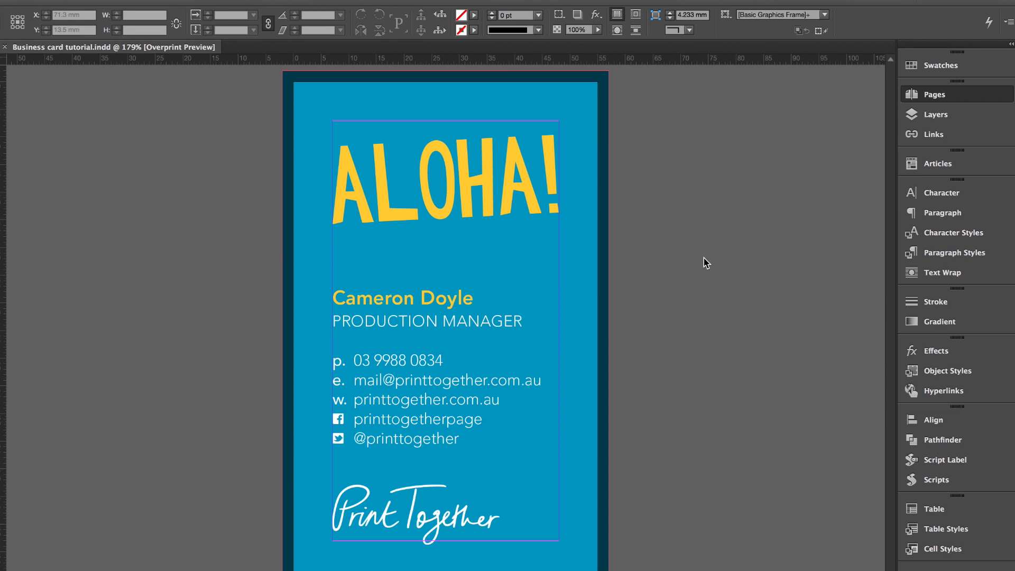
mouse_move(680, 210)
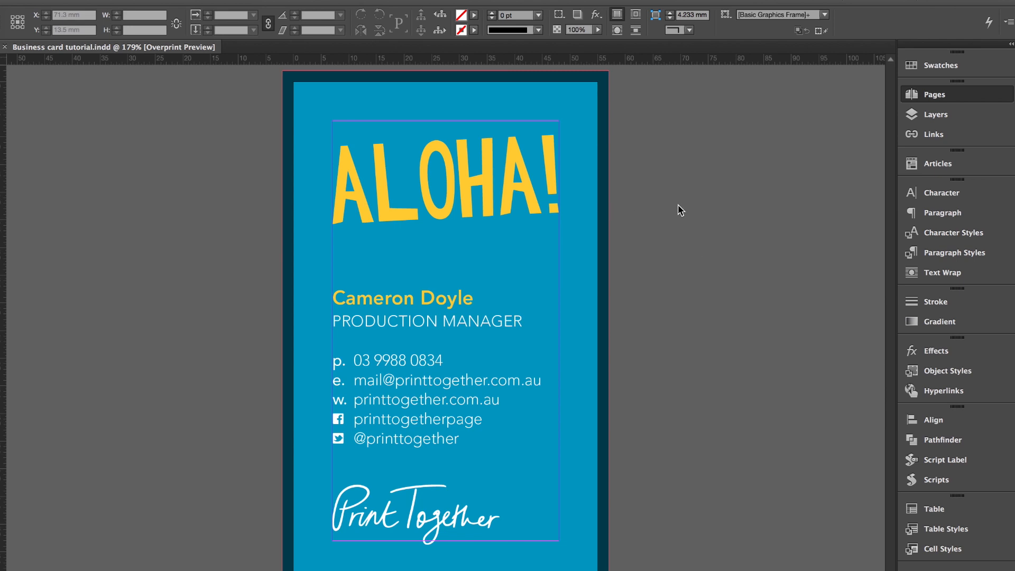
Fill the business card's background frame with the [Black] swatch, replacing the blue
left_click(934, 94)
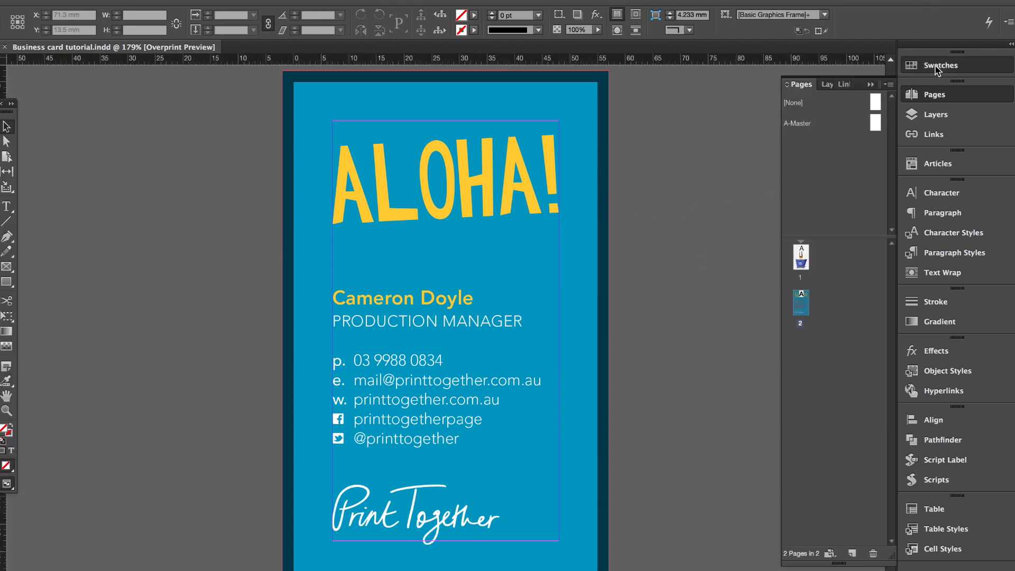
left_click(939, 65)
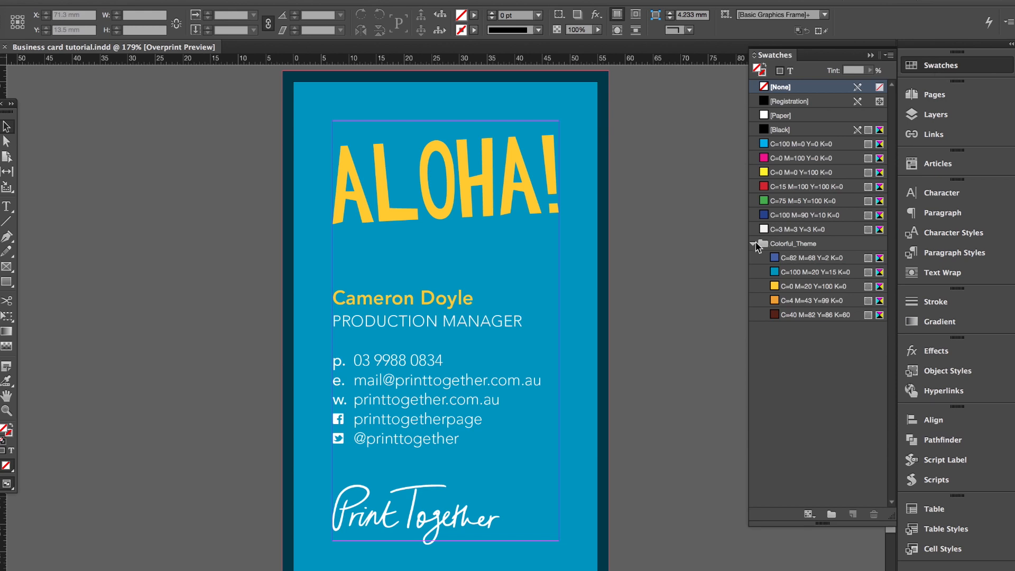
left_click(753, 244)
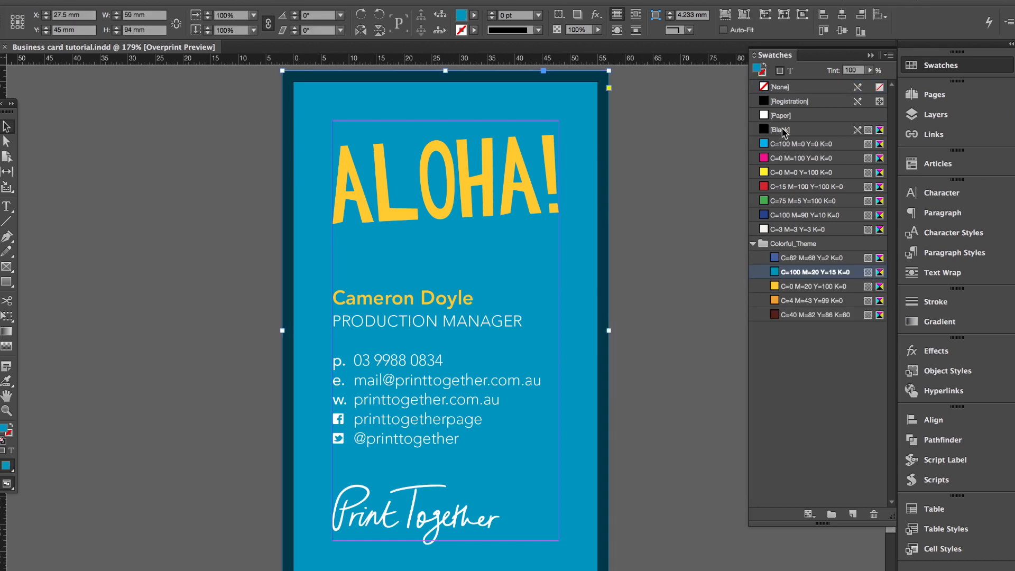
left_click(779, 86)
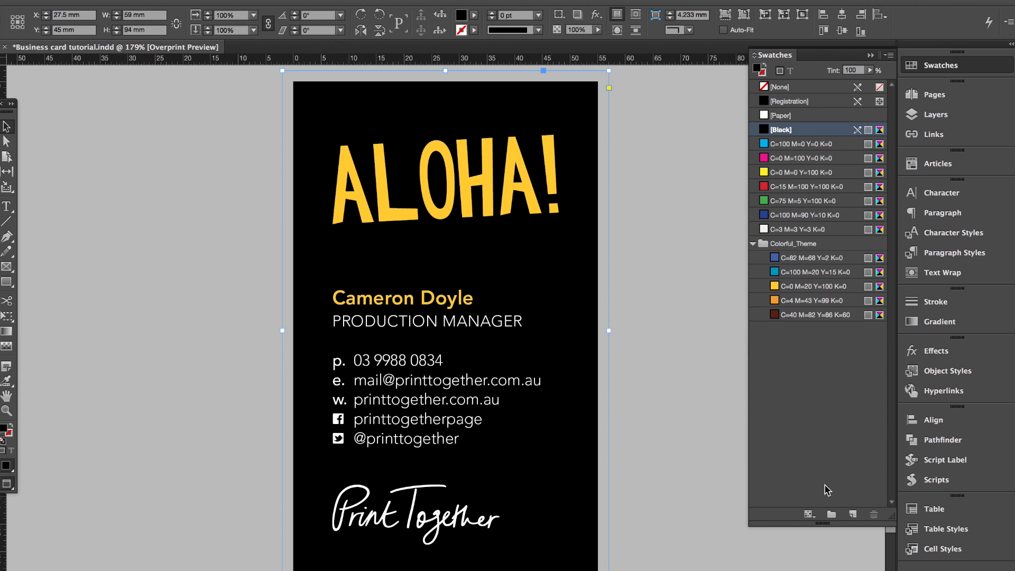
Duplicate the Black swatch and rename the copy 'Rich bald'
left_click(852, 513)
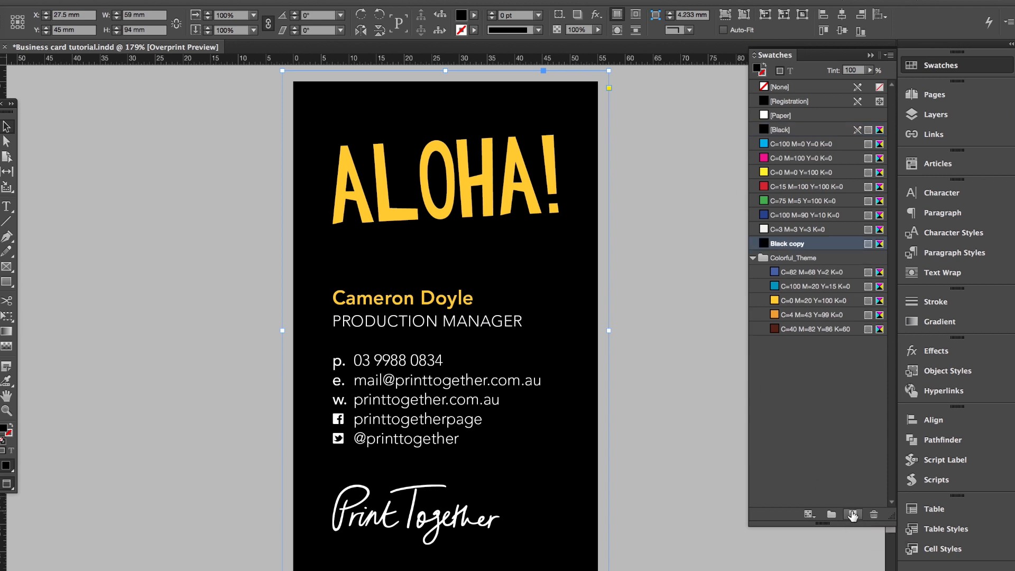
double_click(787, 243)
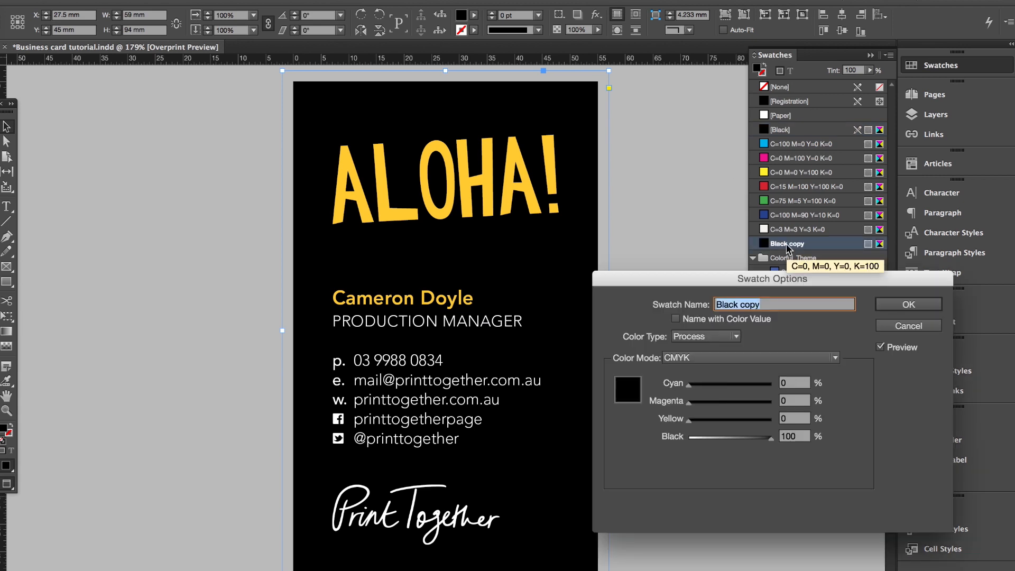
type("R")
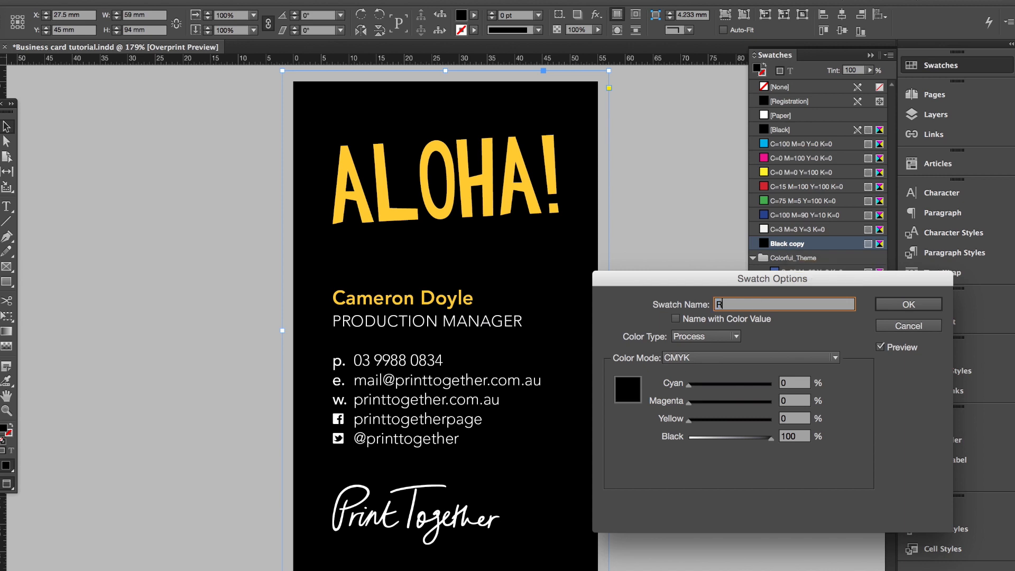
type("ich bald")
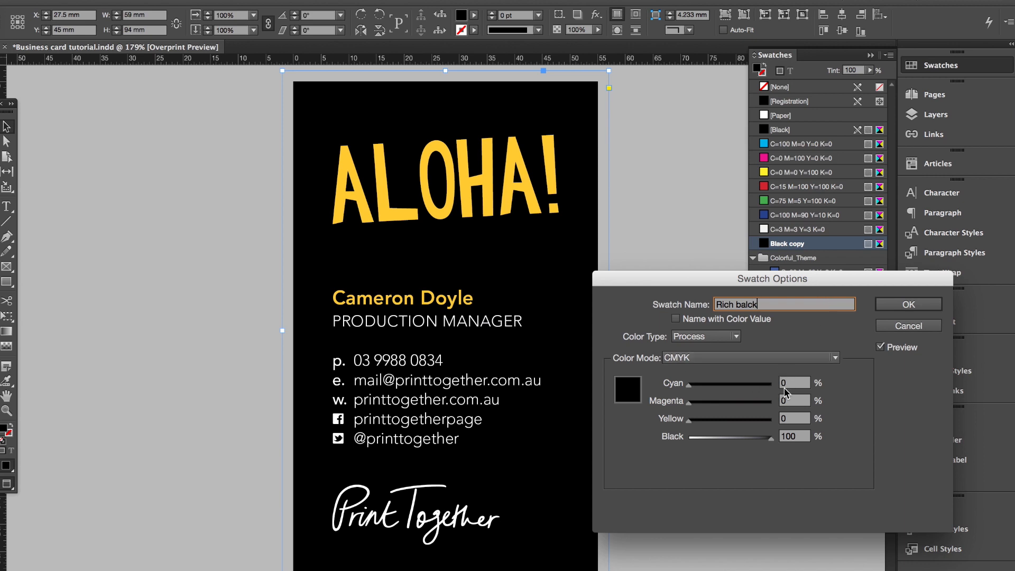
Mix the new swatch as C40 M40 Y40 K100, confirm it, and deselect the background
type("40")
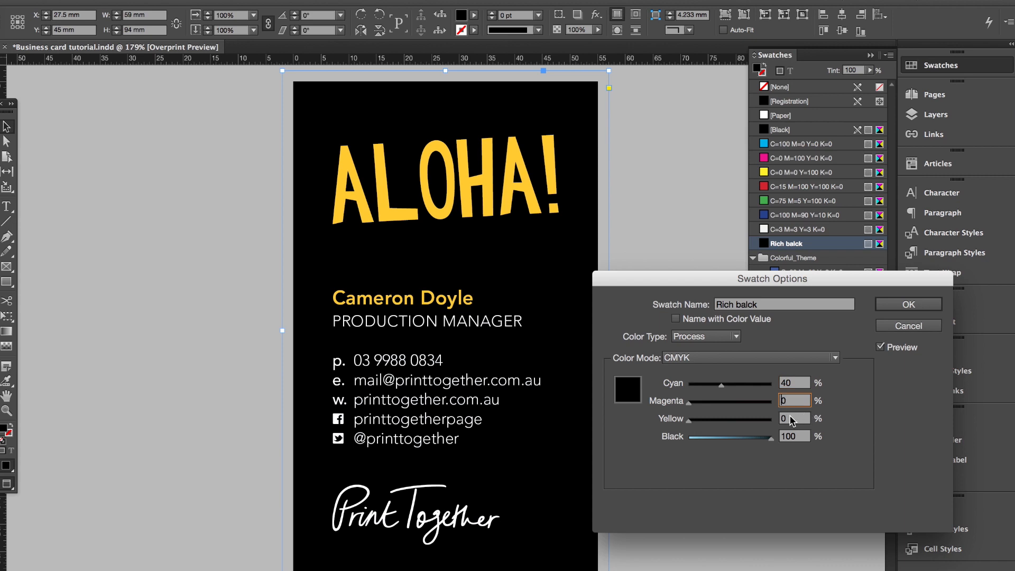
type("40")
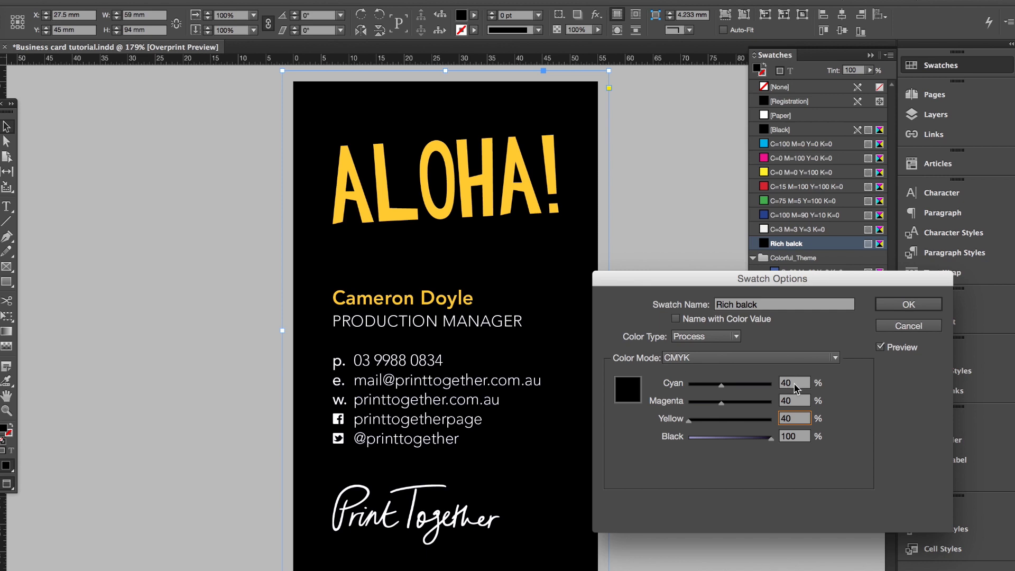
mouse_move(794, 387)
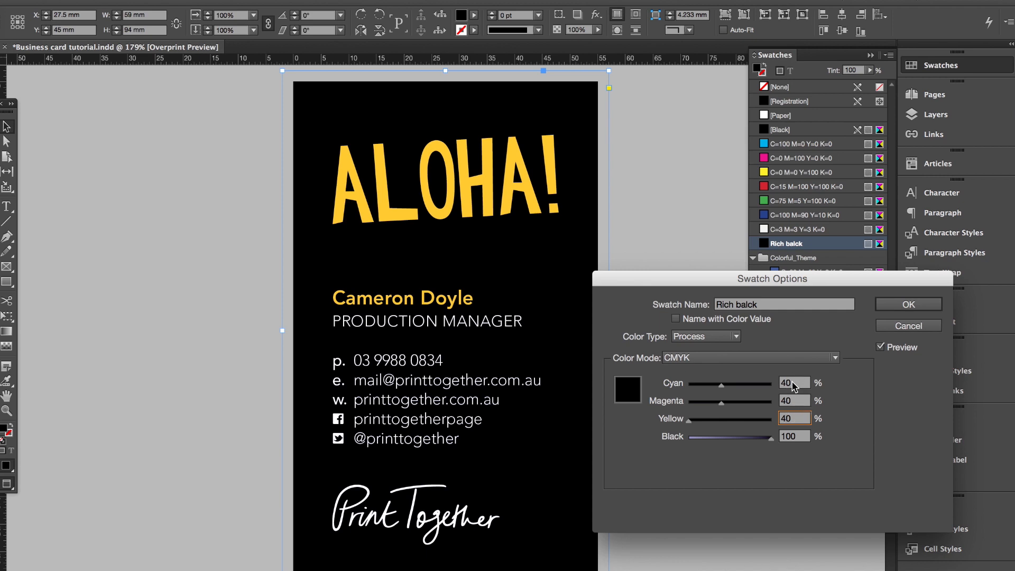
left_click(794, 418)
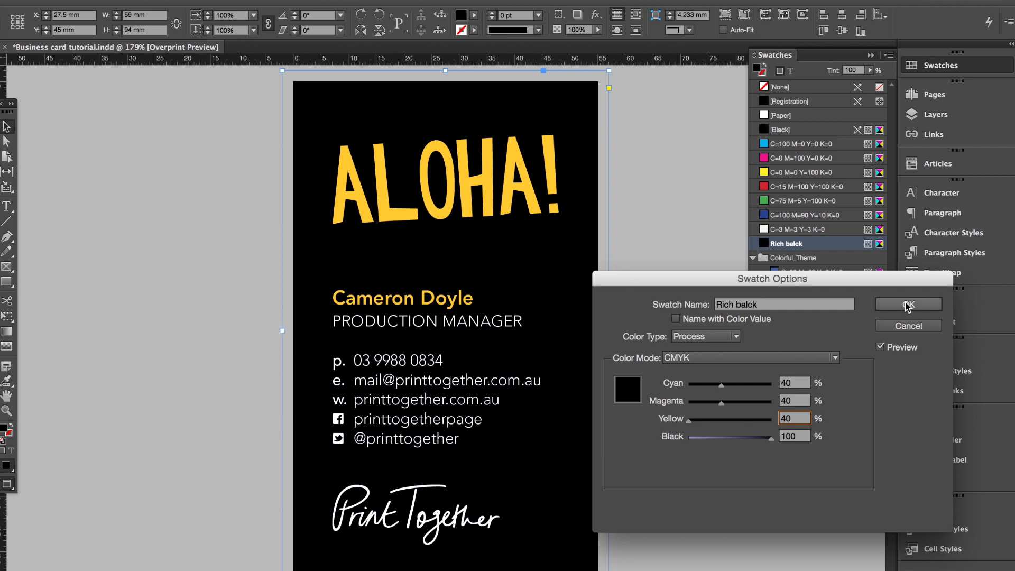
left_click(907, 305)
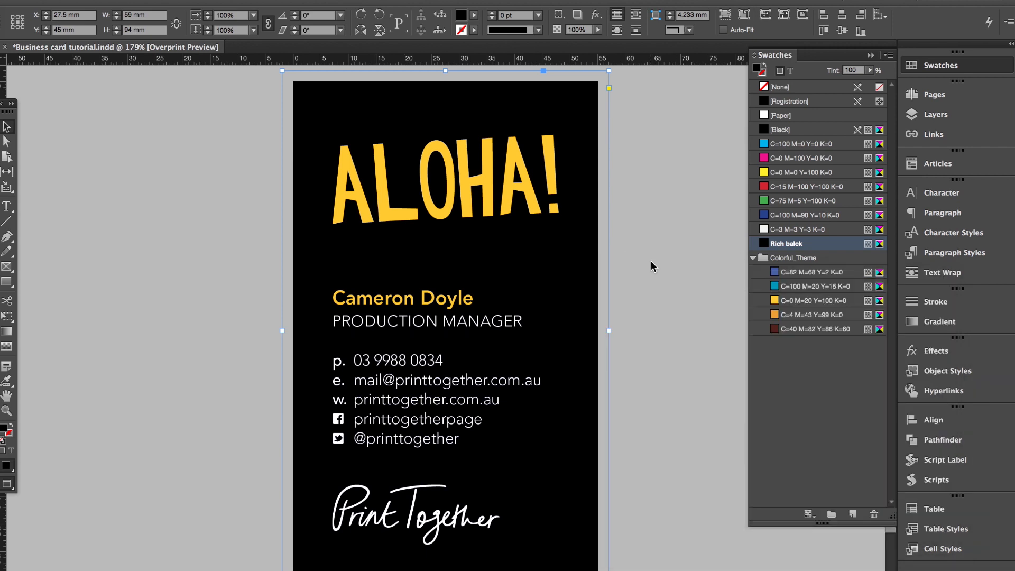
left_click(780, 87)
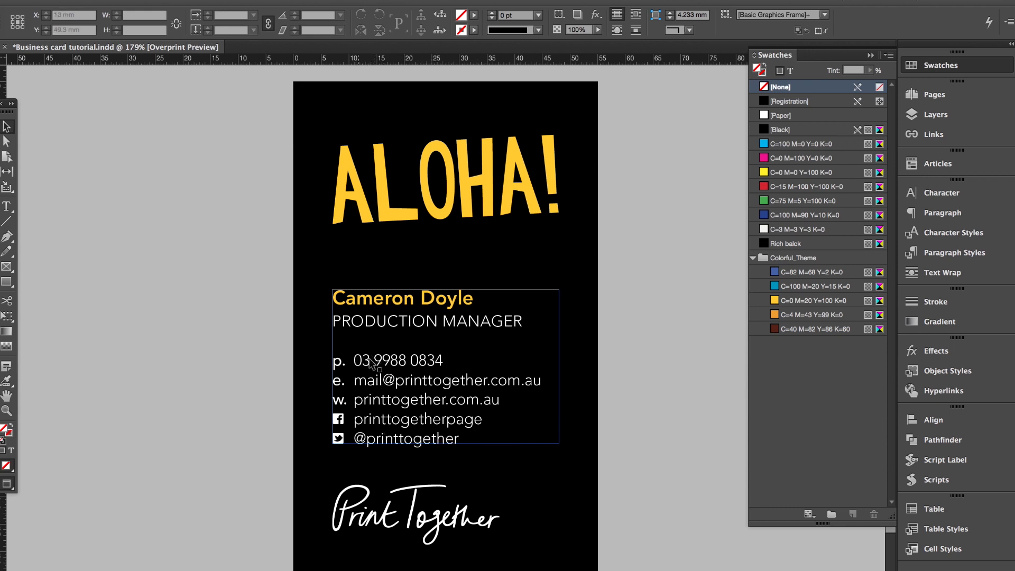
mouse_move(430, 373)
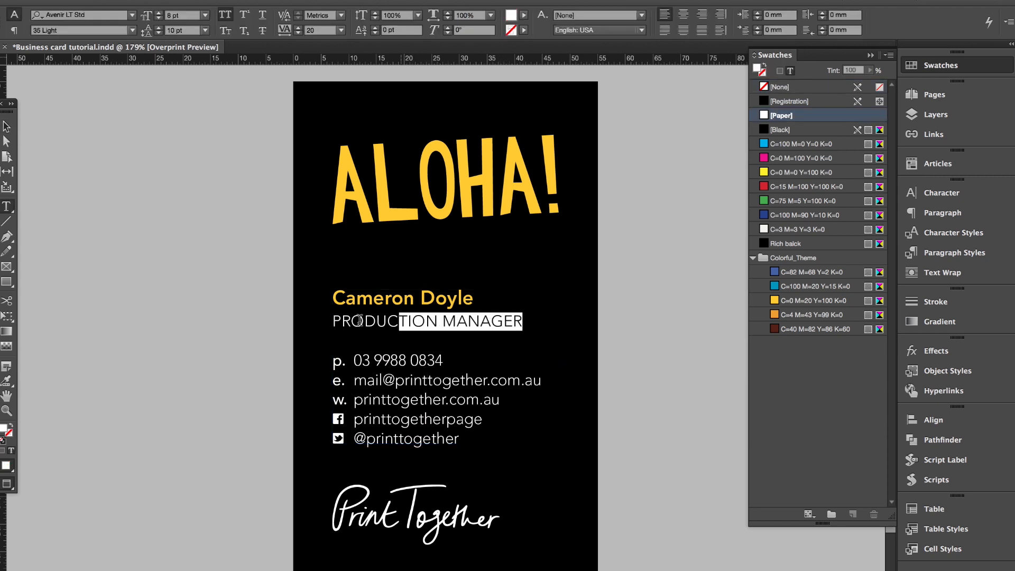
Change the phone number line's typeface weight from 35 Light to 45 Book
left_click(132, 31)
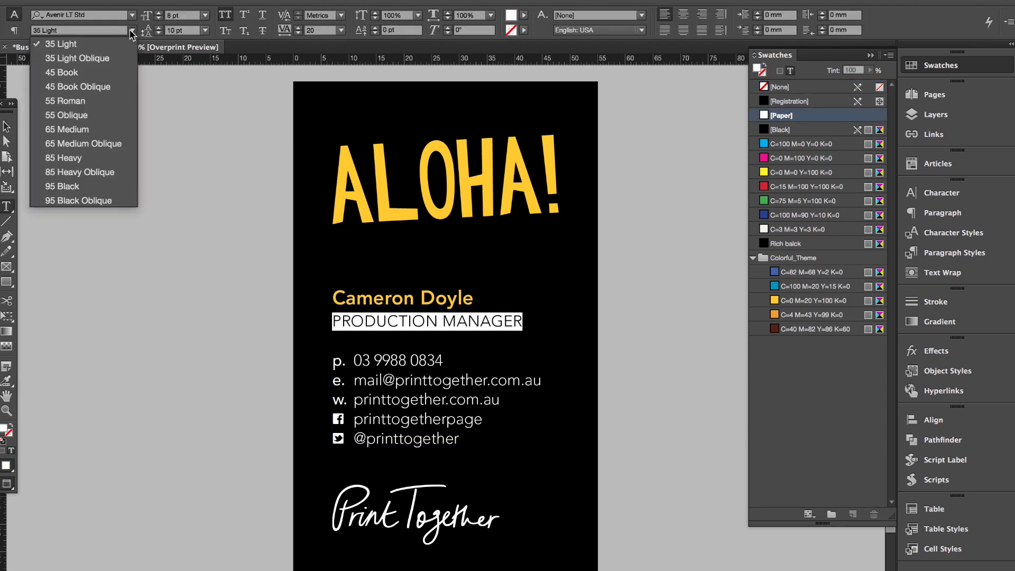
mouse_move(61, 72)
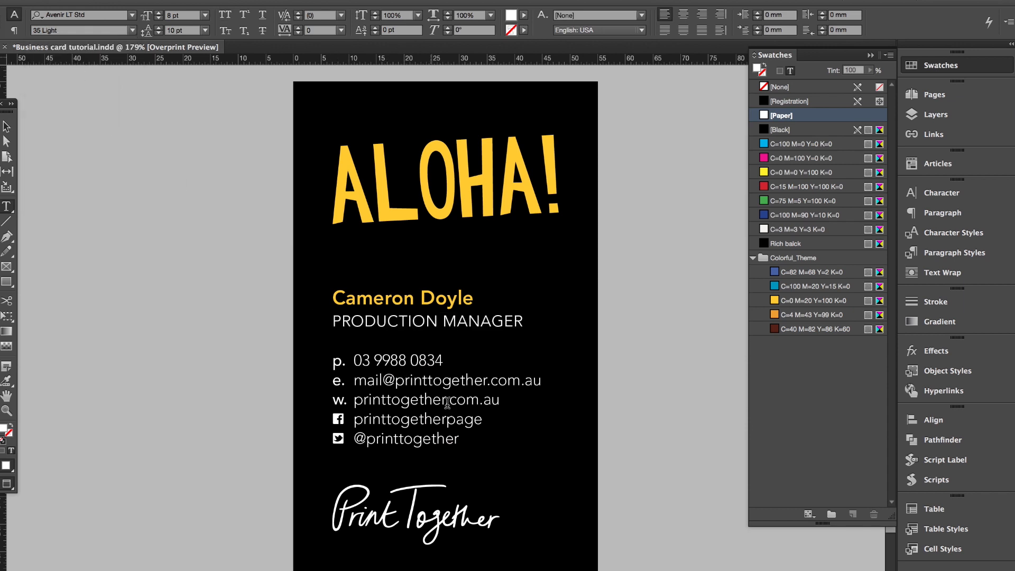
triple_click(397, 360)
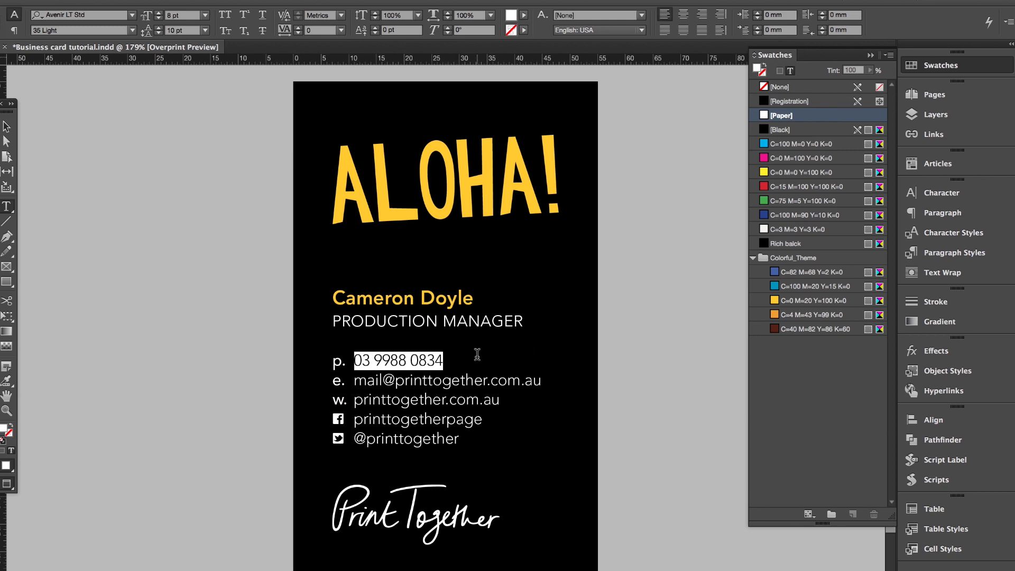
mouse_move(188, 58)
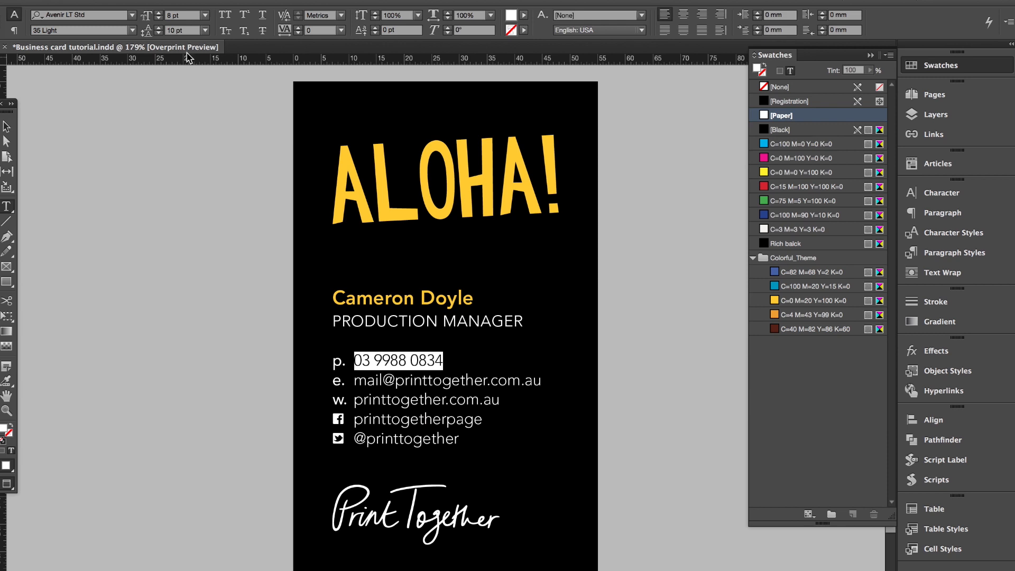
left_click(132, 30)
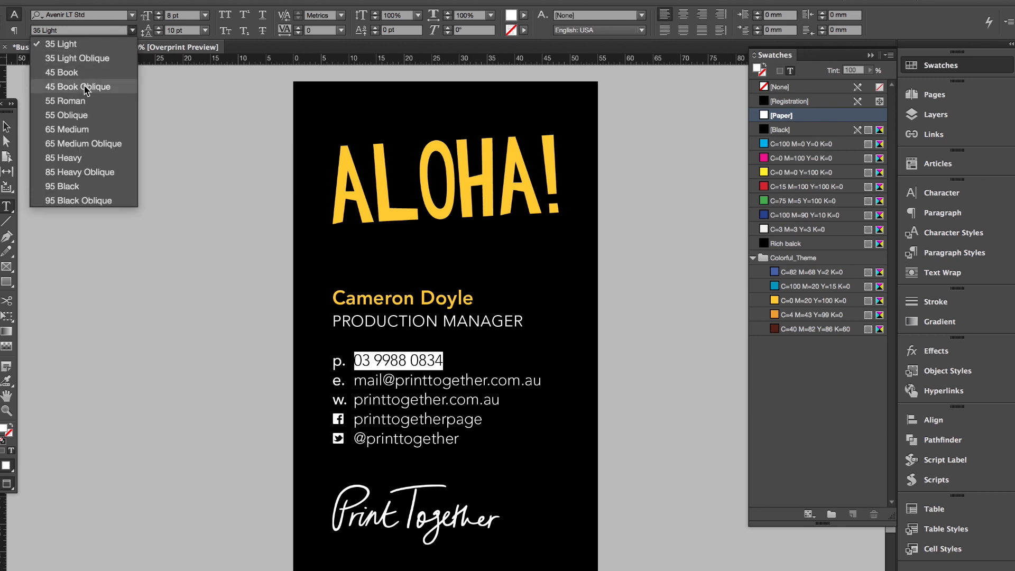
left_click(63, 72)
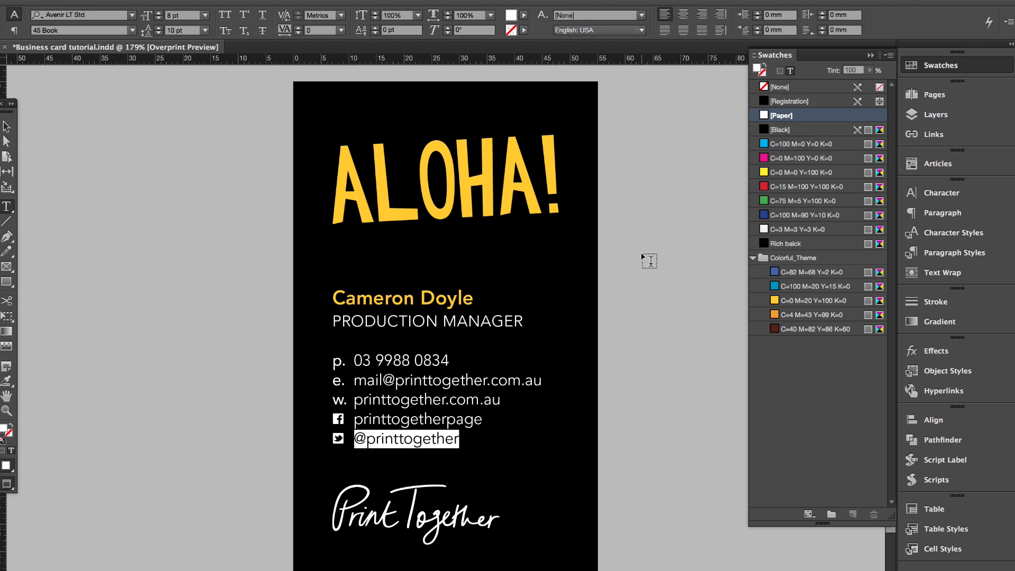